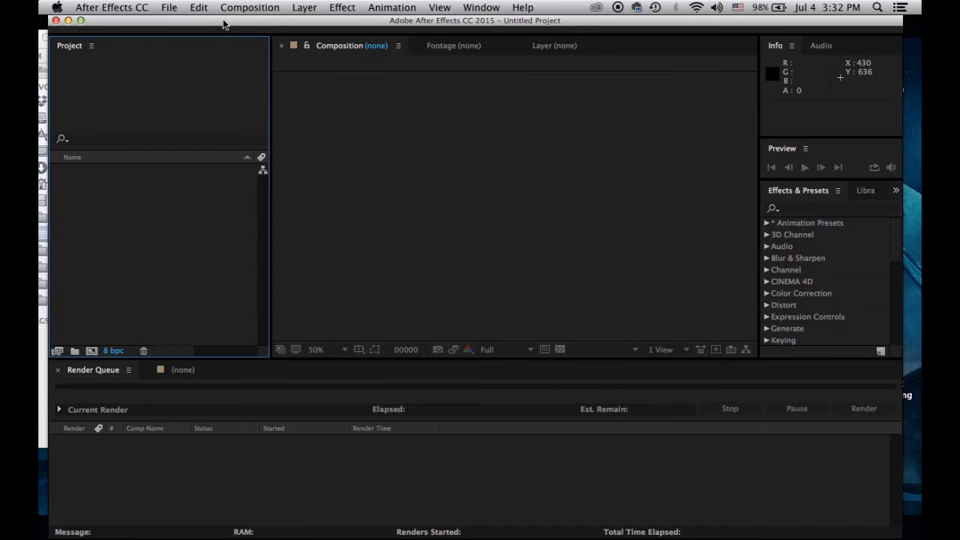
mouse_move(344, 104)
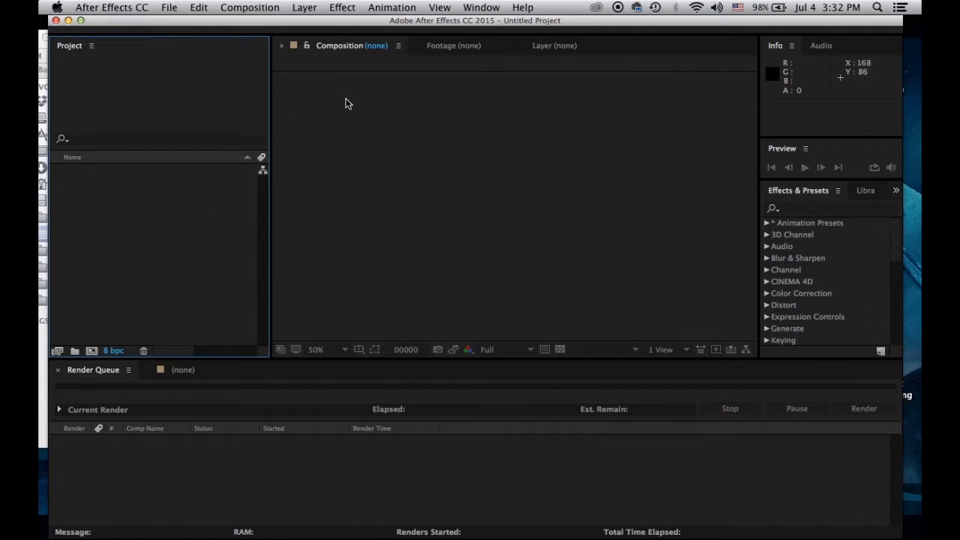
mouse_move(450, 51)
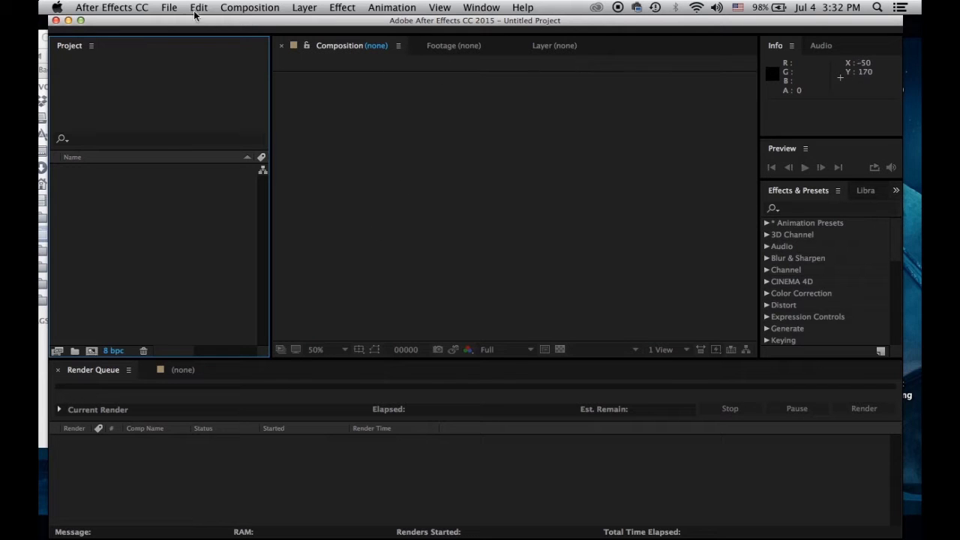
mouse_move(168, 21)
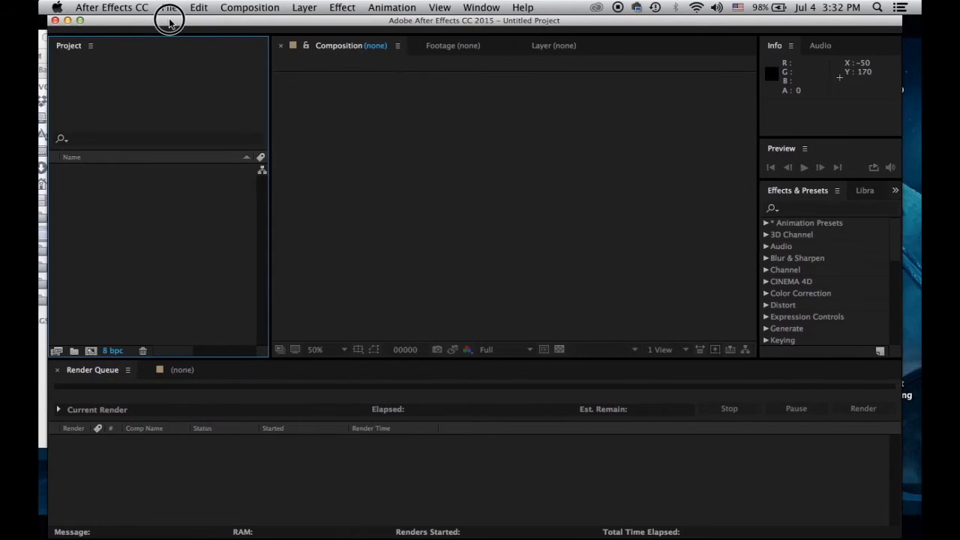
mouse_move(277, 22)
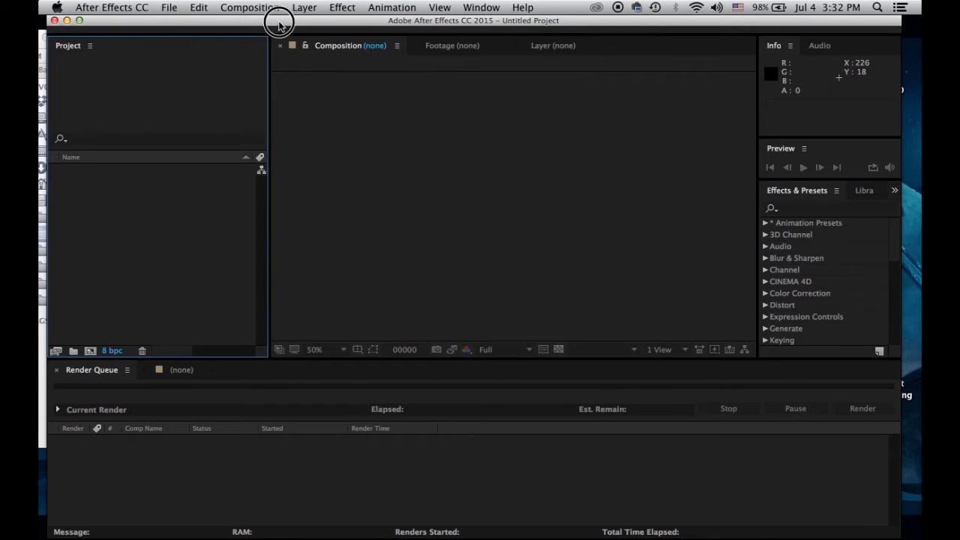
Reach the Import preferences from the After Effects CC menu
click(111, 8)
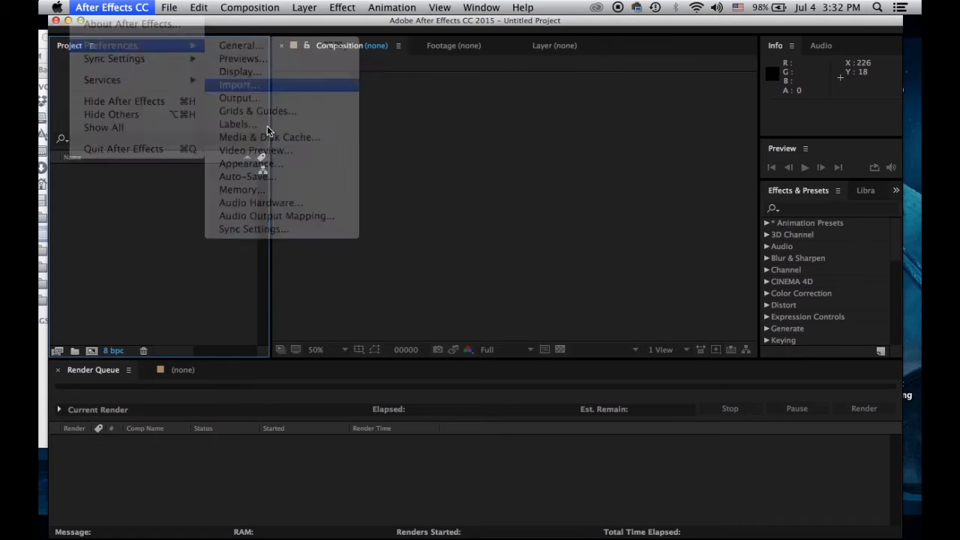
click(238, 84)
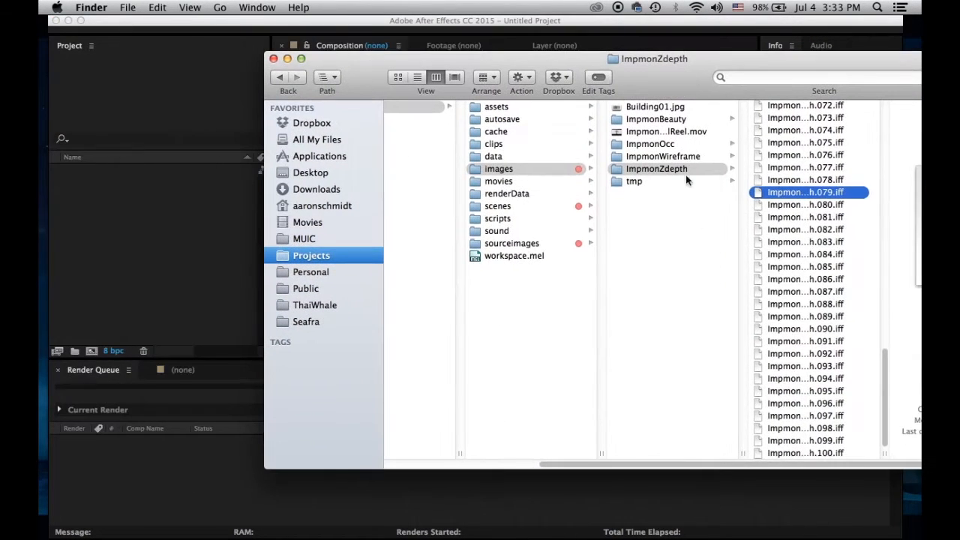
Import the ImpmonBeauty, ImpmonOcc, ImpmonWireframe and ImpmonZdepth sequence folders into the project
click(656, 119)
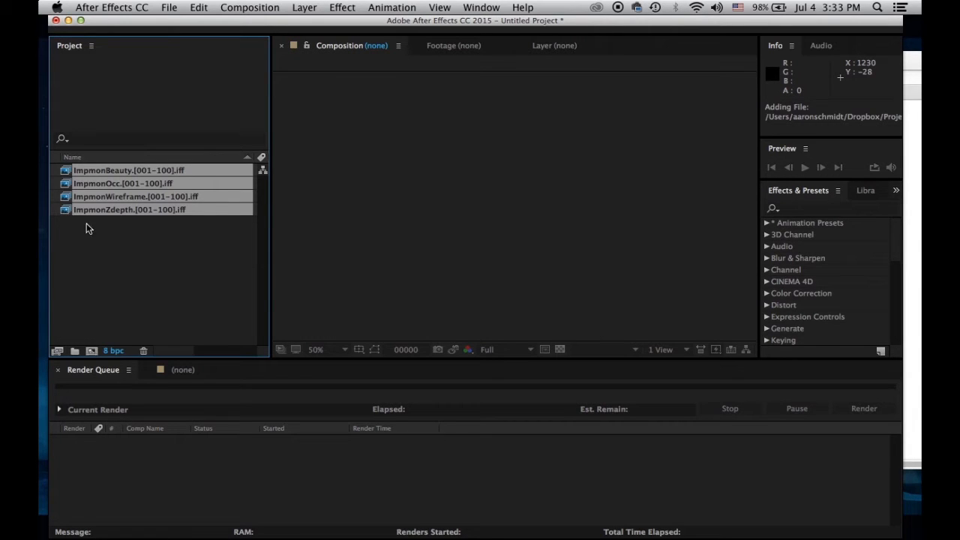
In Interpret Footage for ImpmonBeauty, set Loop to 10 with straight unmatted alpha and confirm
right_click(128, 170)
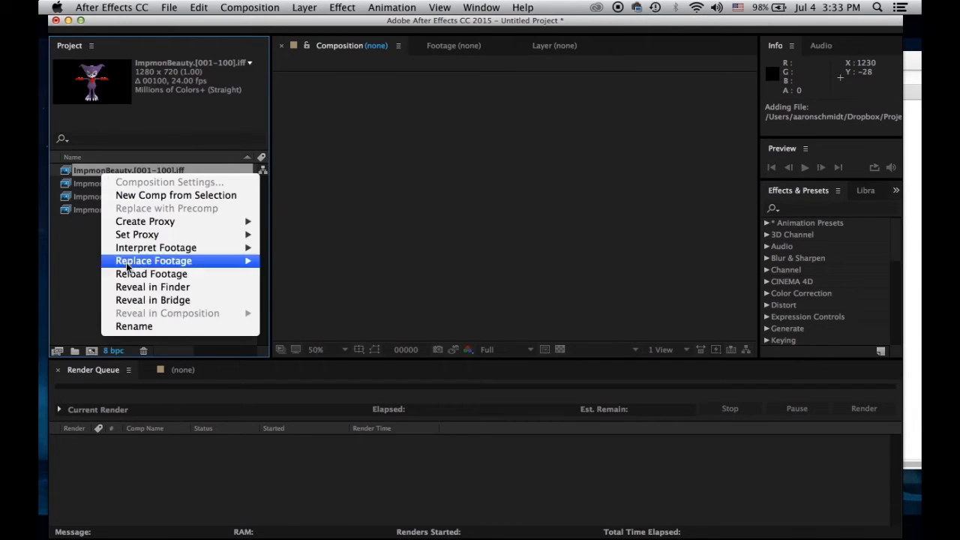
mouse_move(156, 247)
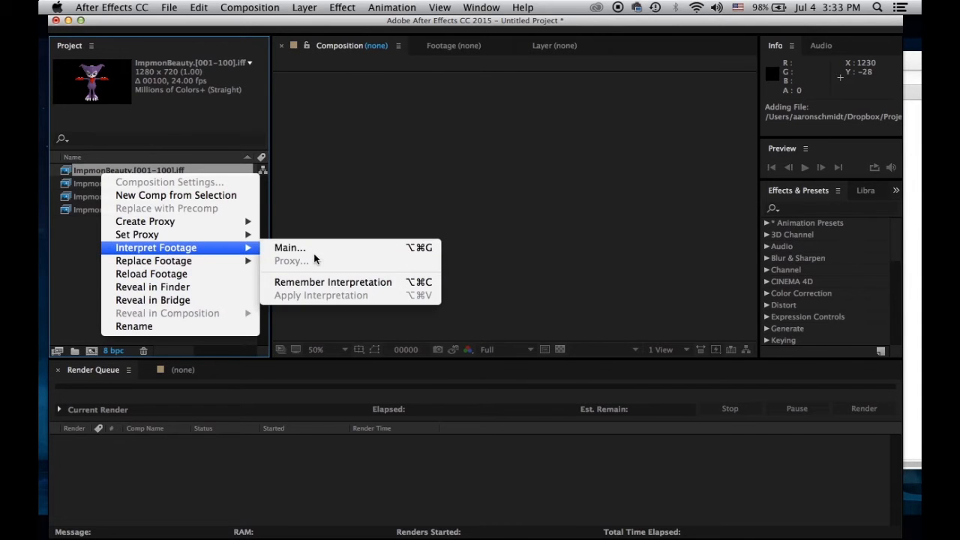
click(289, 248)
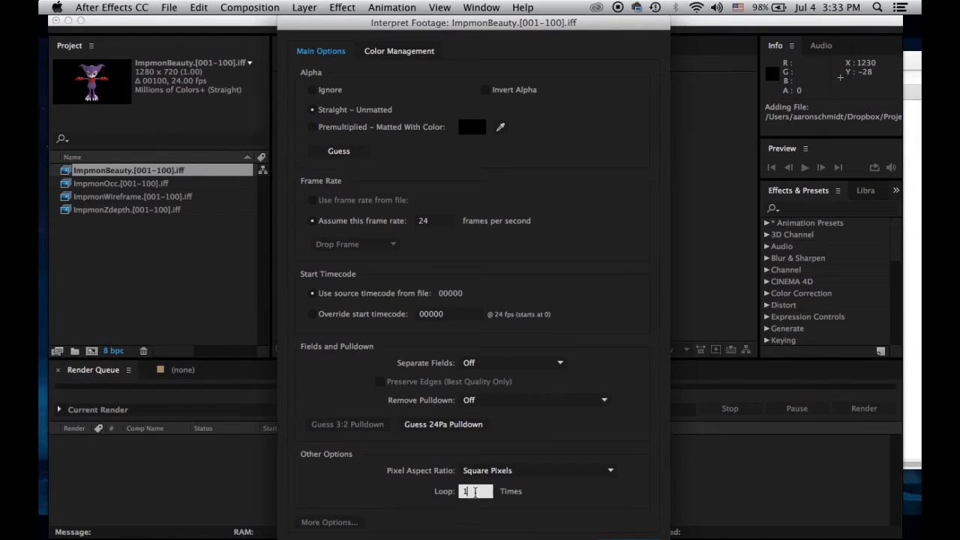
text(0)
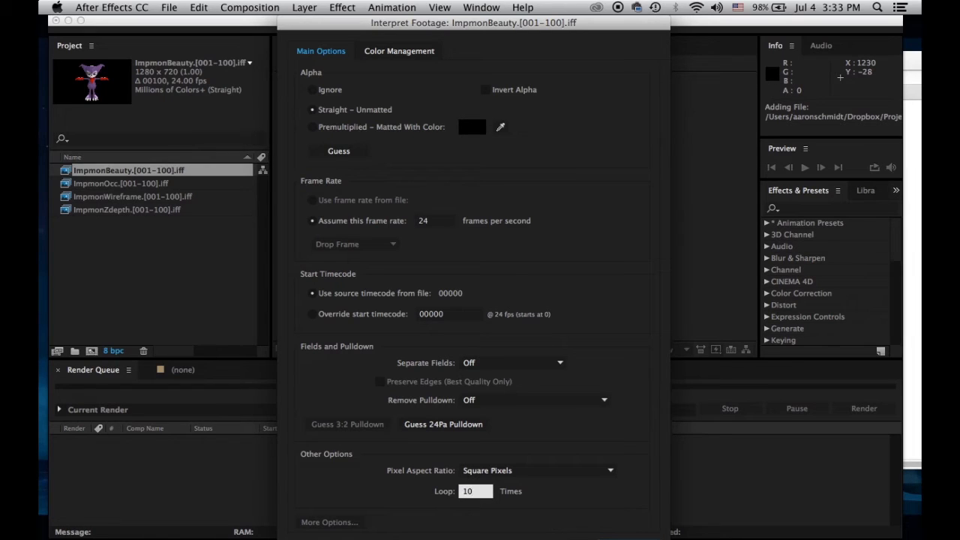
click(311, 126)
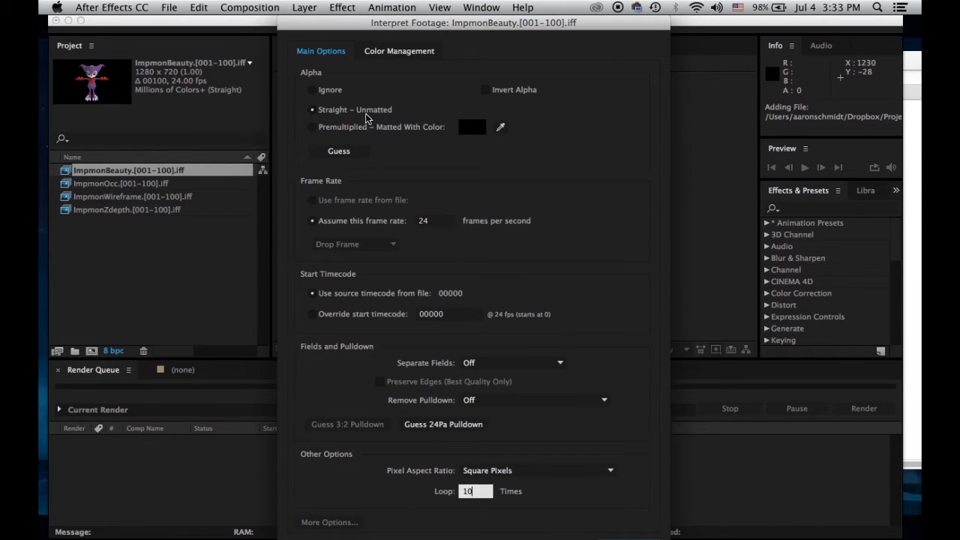
mouse_move(351, 117)
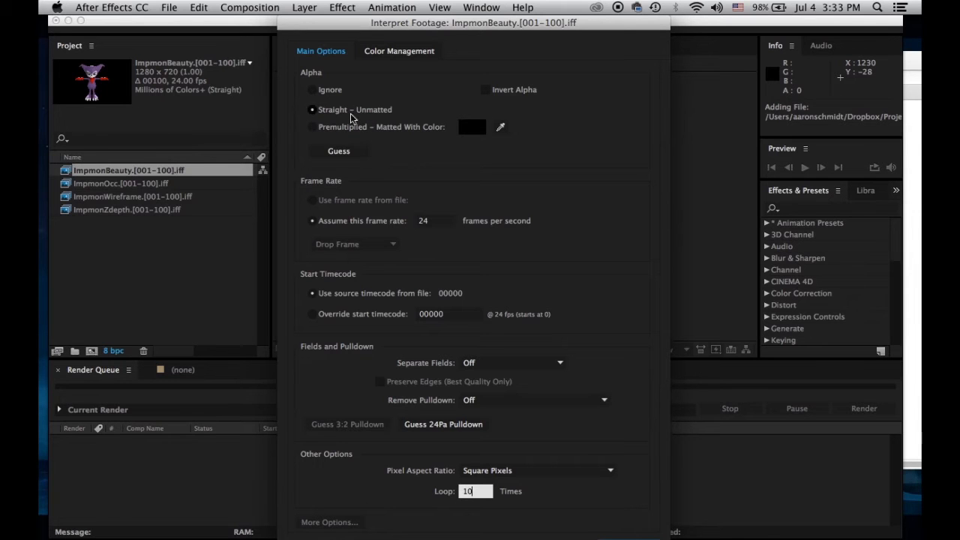
click(312, 126)
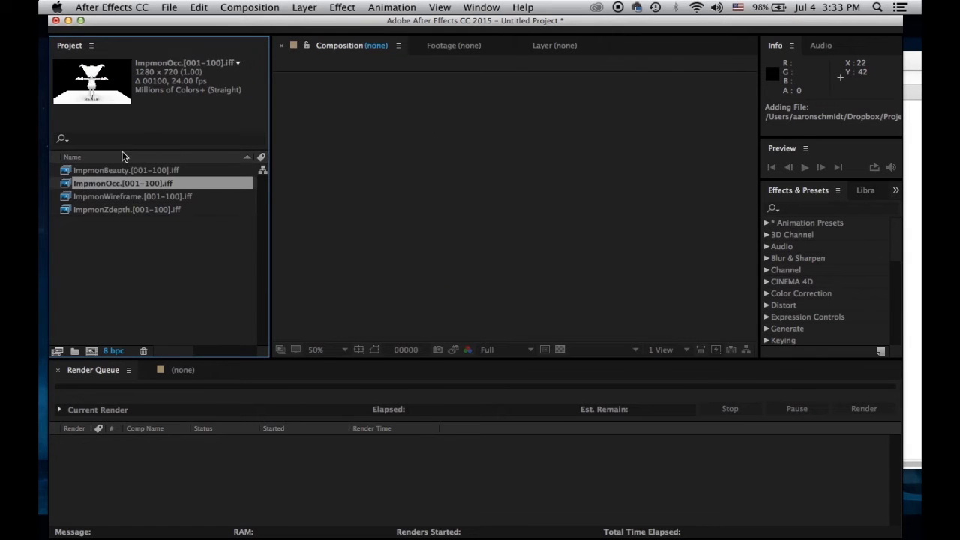
mouse_move(108, 158)
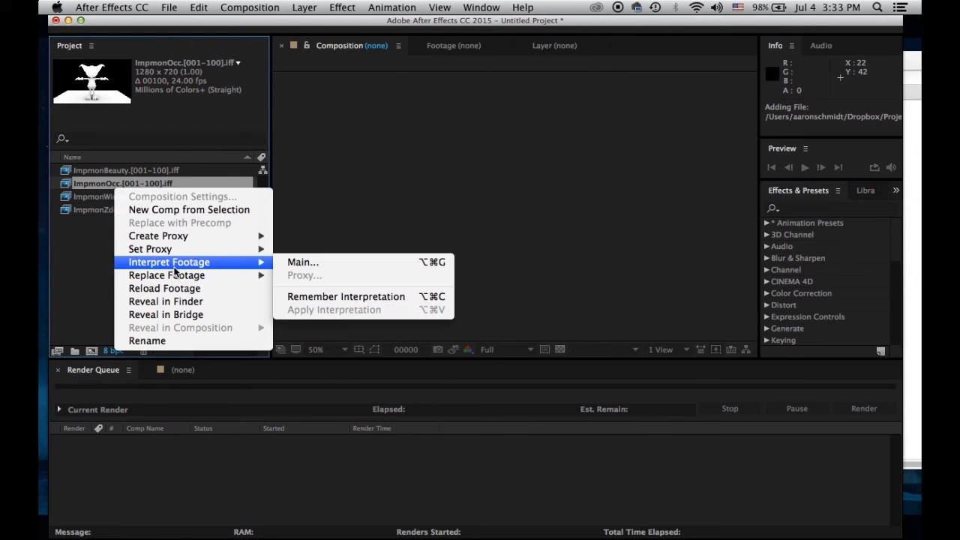
Set ImpmonOcc's alpha to Premultiplied – Matted With Color and confirm, then select ImpmonWireframe
click(303, 261)
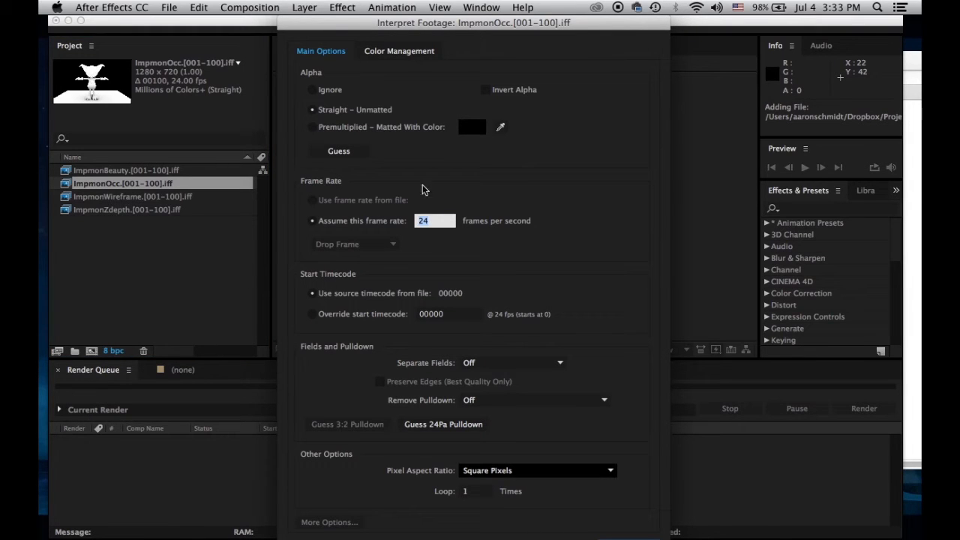
mouse_move(404, 129)
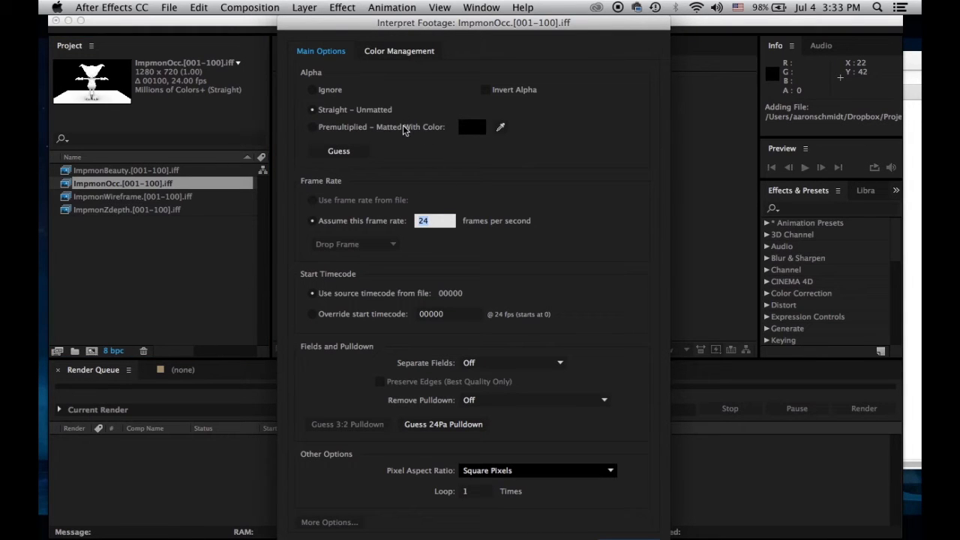
click(312, 126)
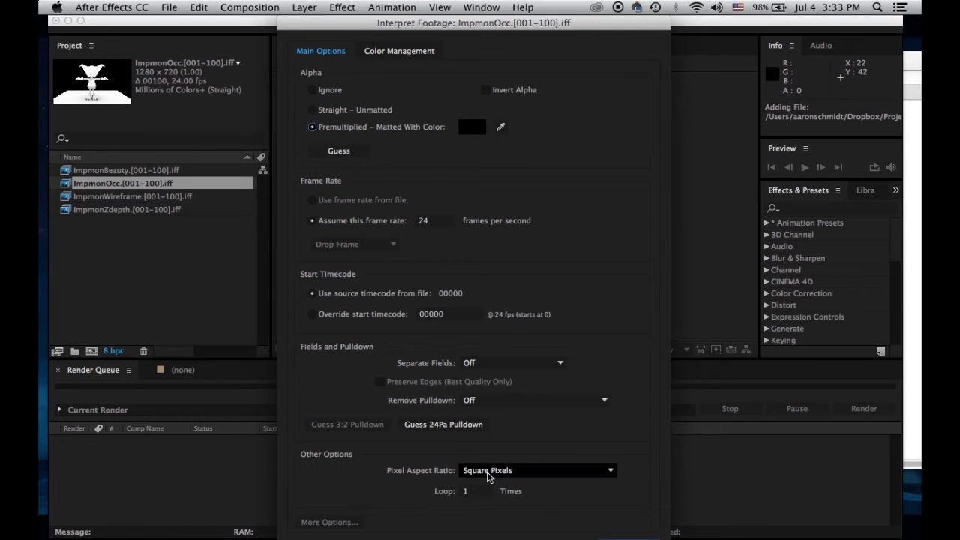
click(474, 491)
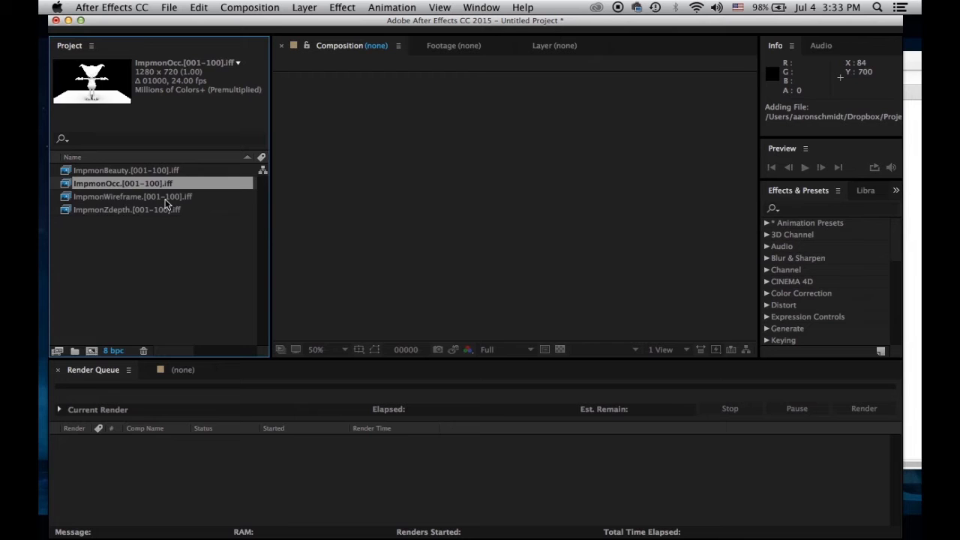
click(133, 195)
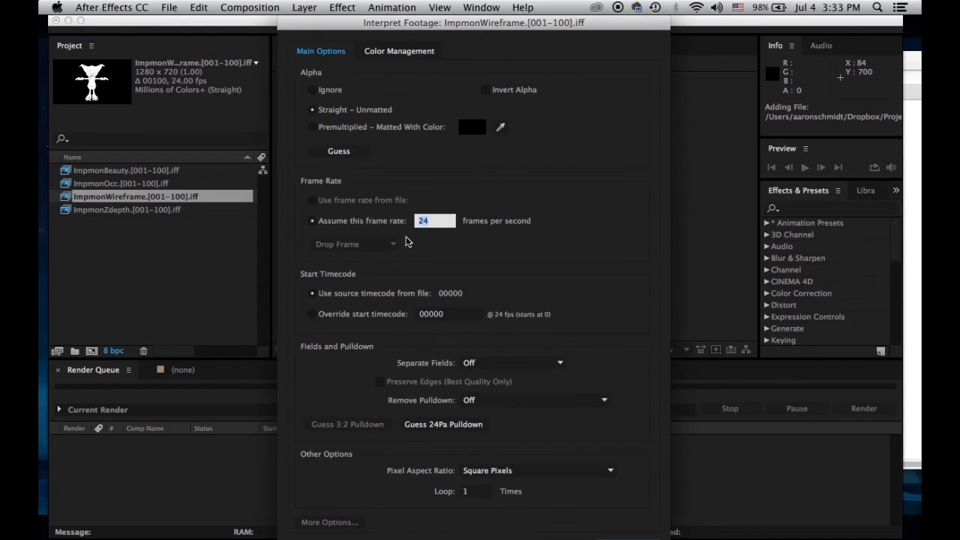
Set ImpmonWireframe's loop count to 10 and confirm its interpretation
click(474, 490)
text(0)
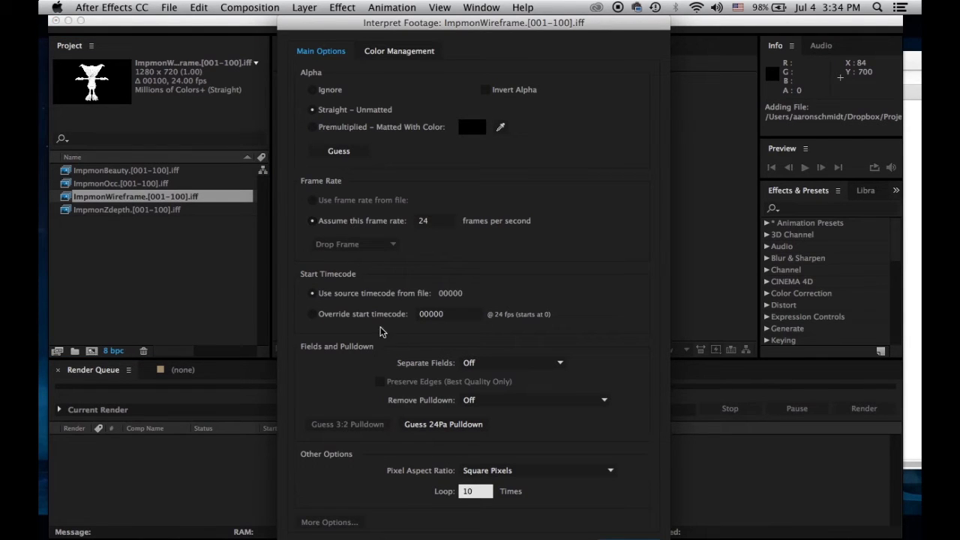
click(312, 126)
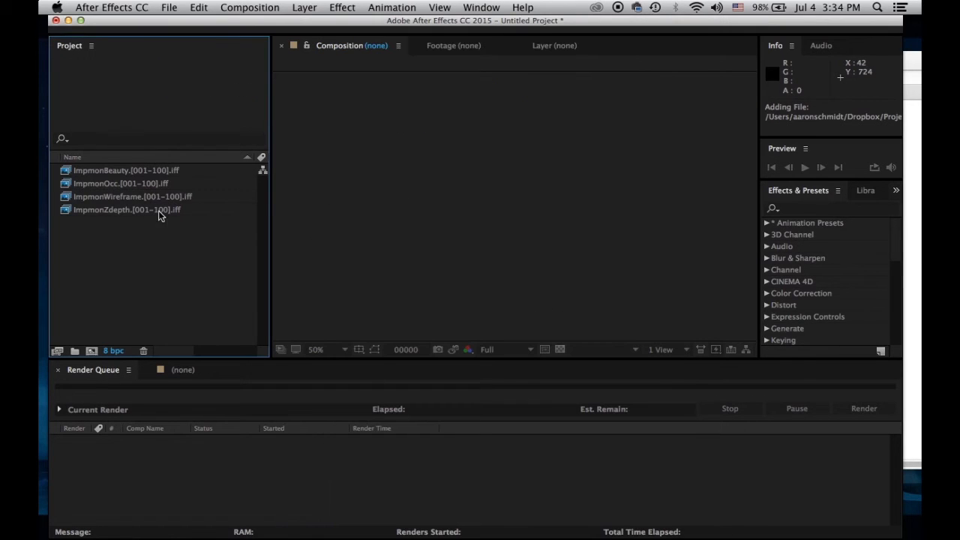
In Interpret Footage for ImpmonZdepth, replace the Loop value with a new count
click(126, 210)
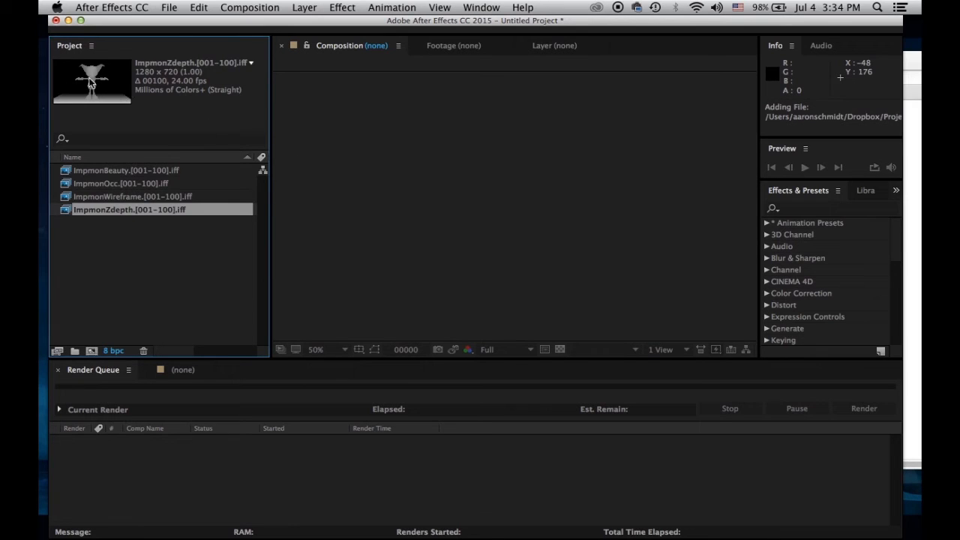
right_click(129, 210)
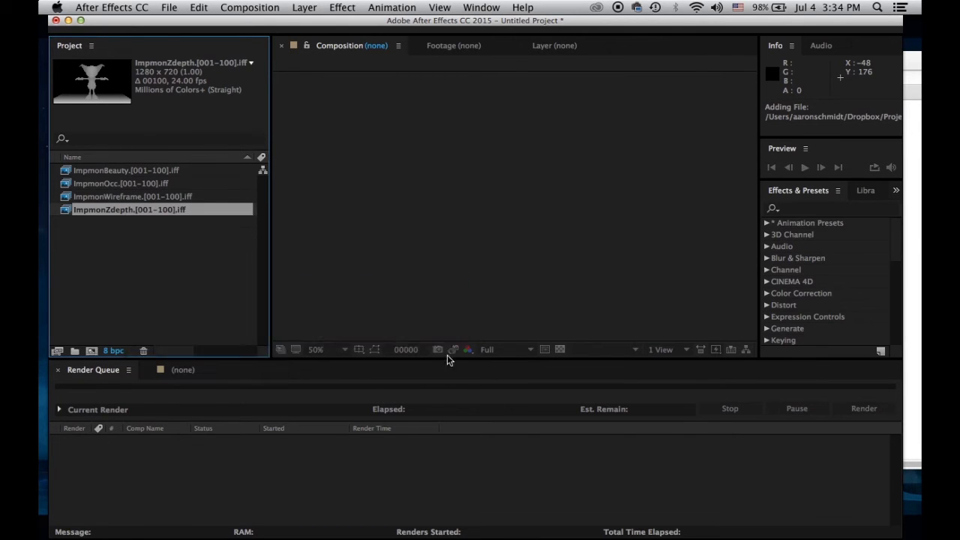
double_click(129, 210)
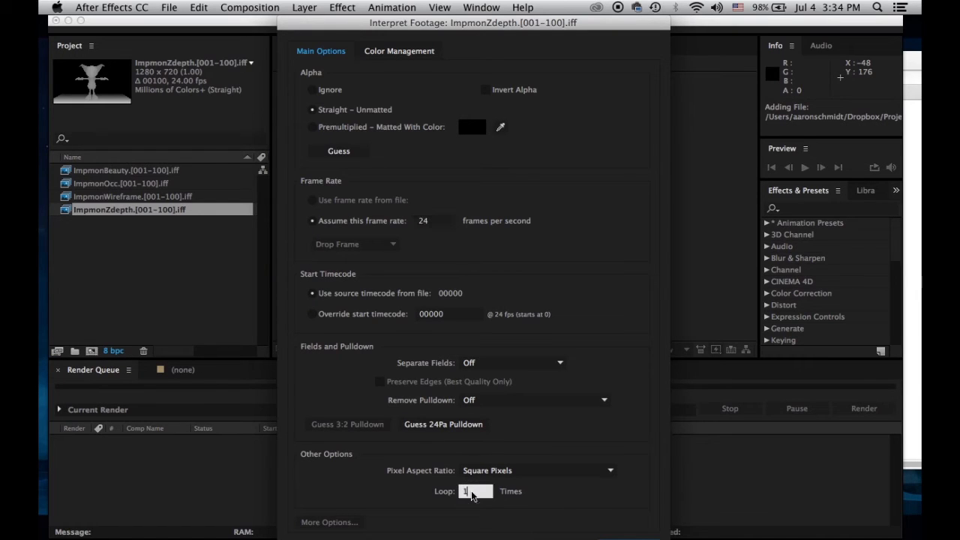
triple_click(477, 490)
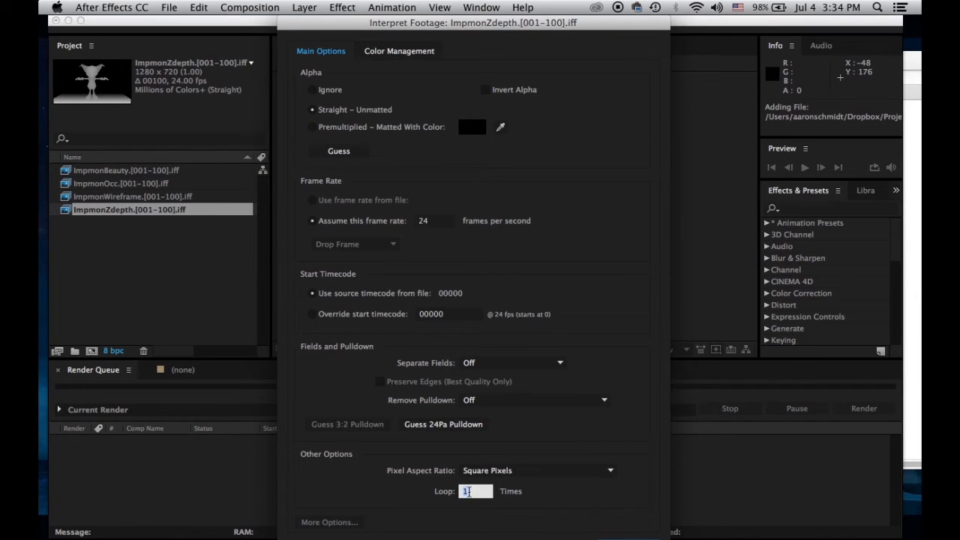
text(0)
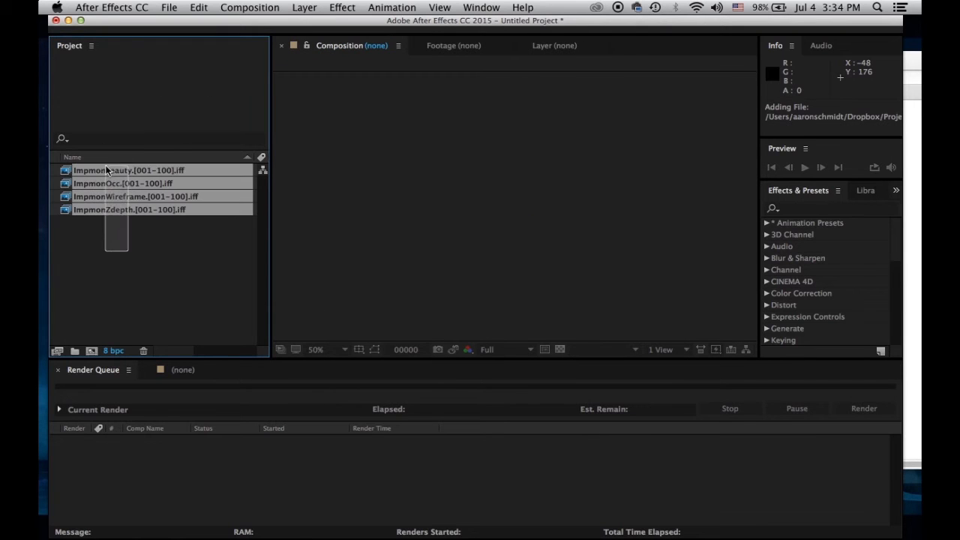
Create a single composition, ImpmonBeauty, from the four selected footage items
click(91, 351)
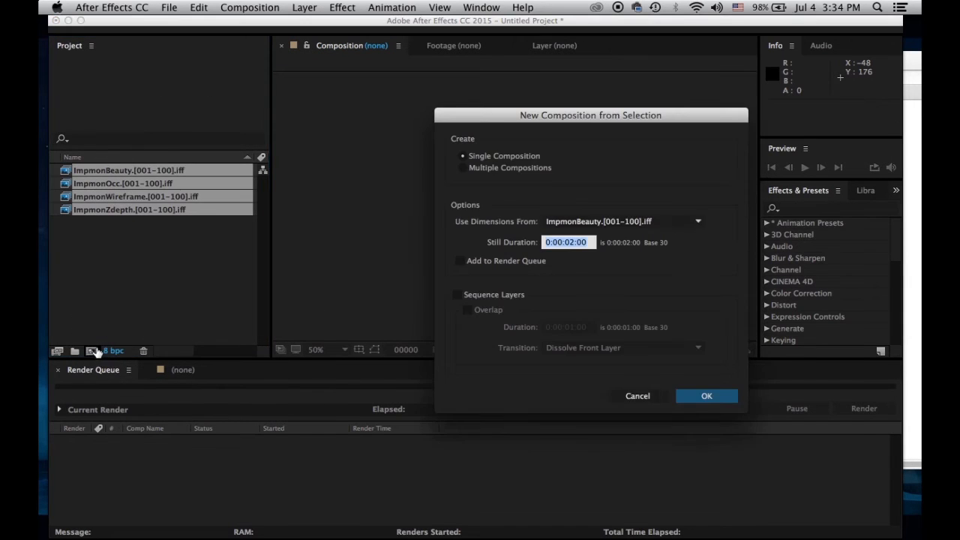
mouse_move(642, 313)
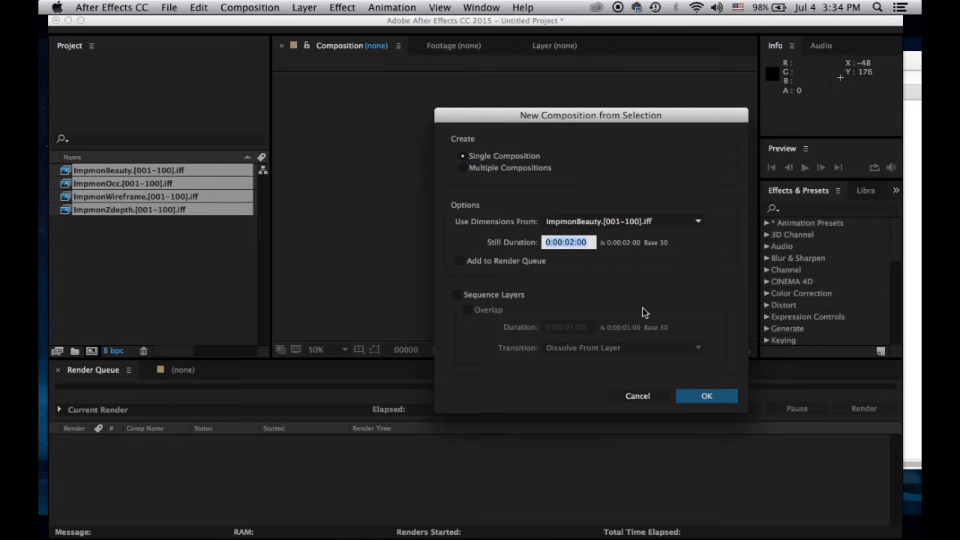
click(705, 396)
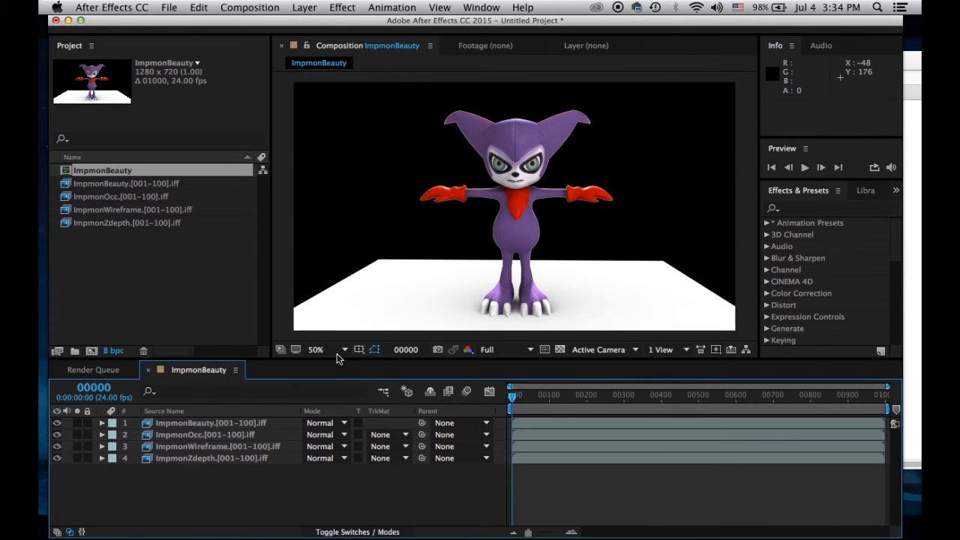
mouse_move(186, 443)
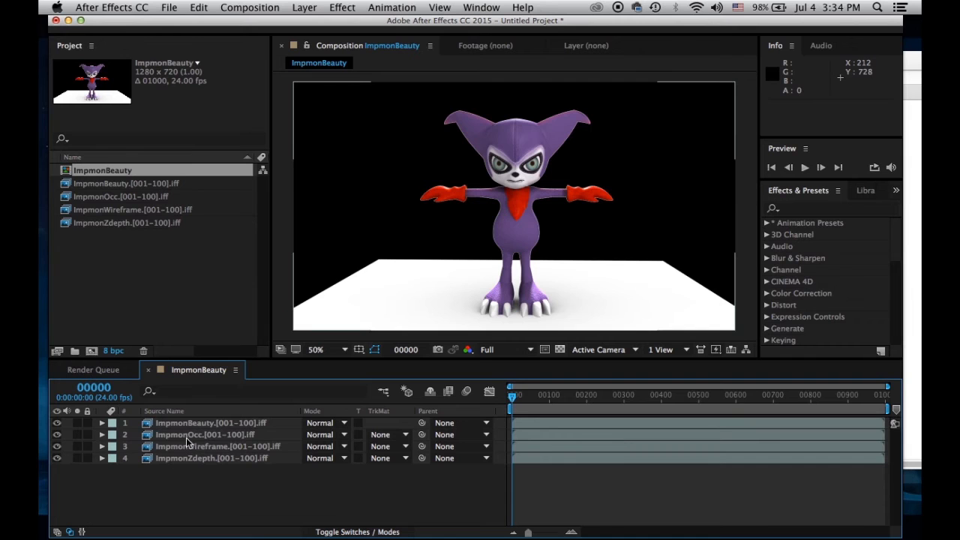
Add a new light gray solid above the ImpmonZdepth layer as the background
click(210, 457)
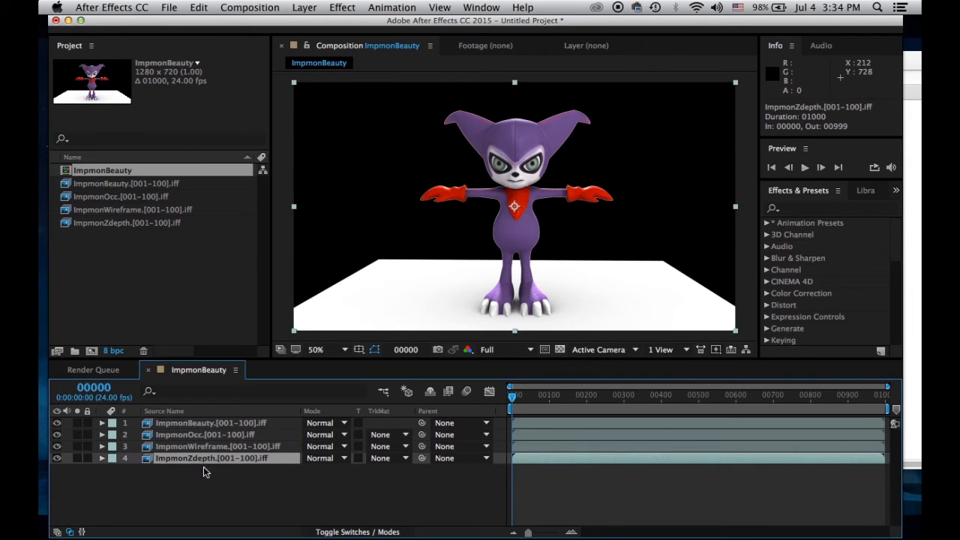
click(342, 6)
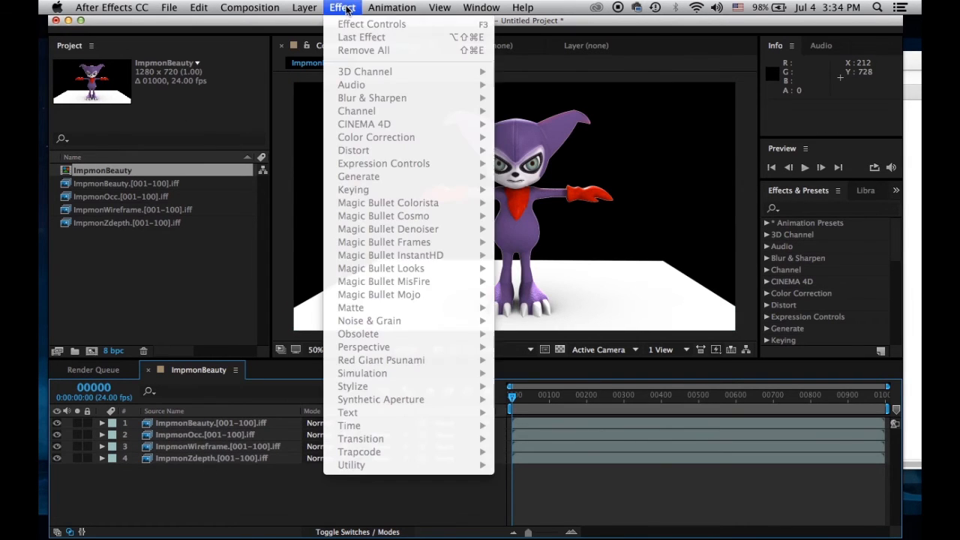
click(303, 6)
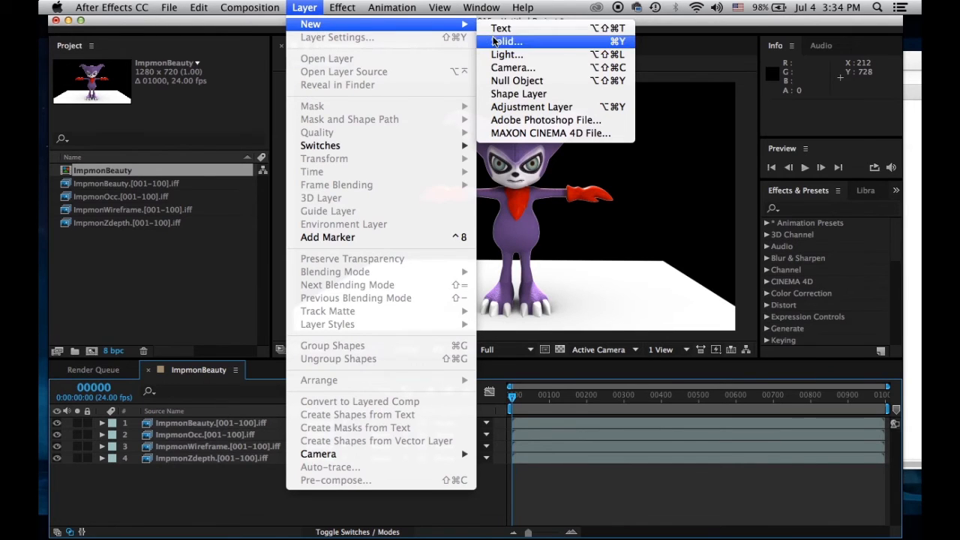
click(507, 42)
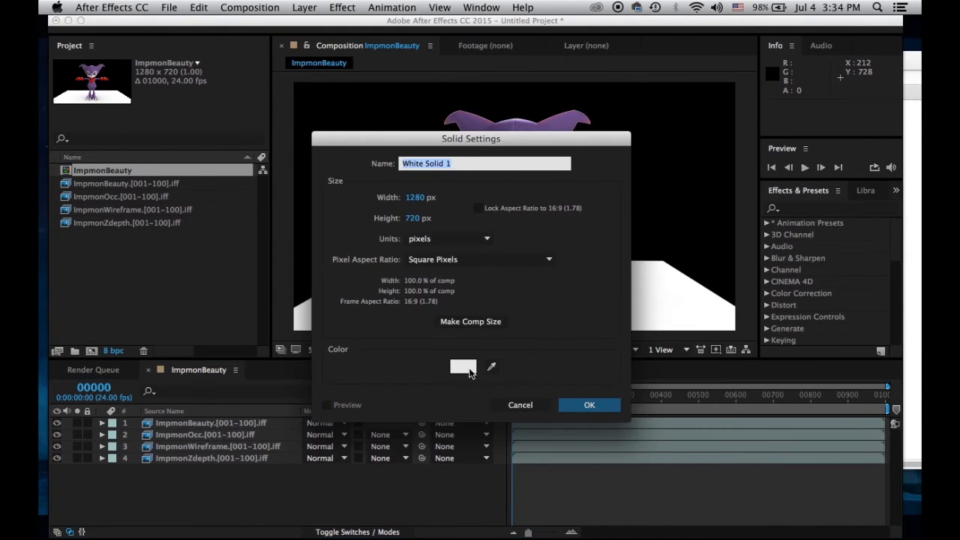
click(462, 366)
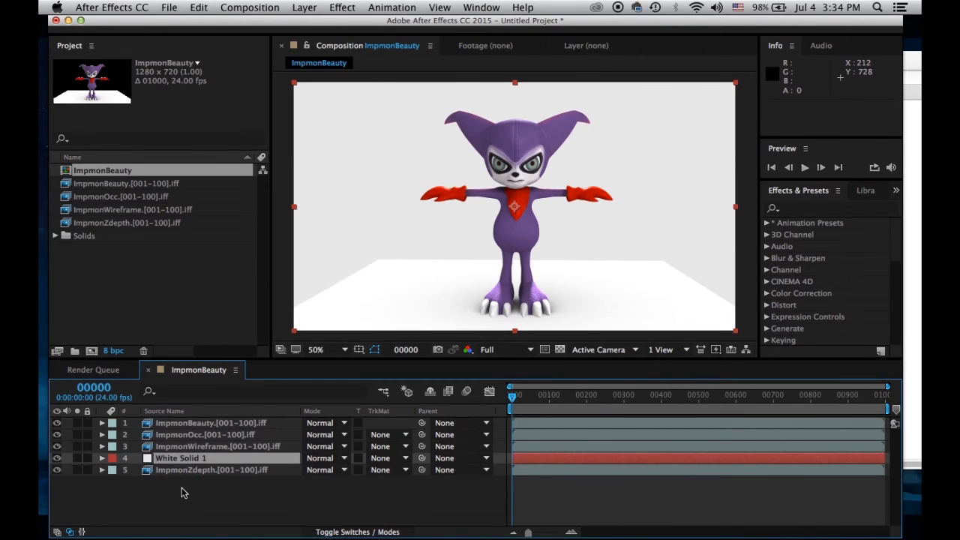
click(186, 492)
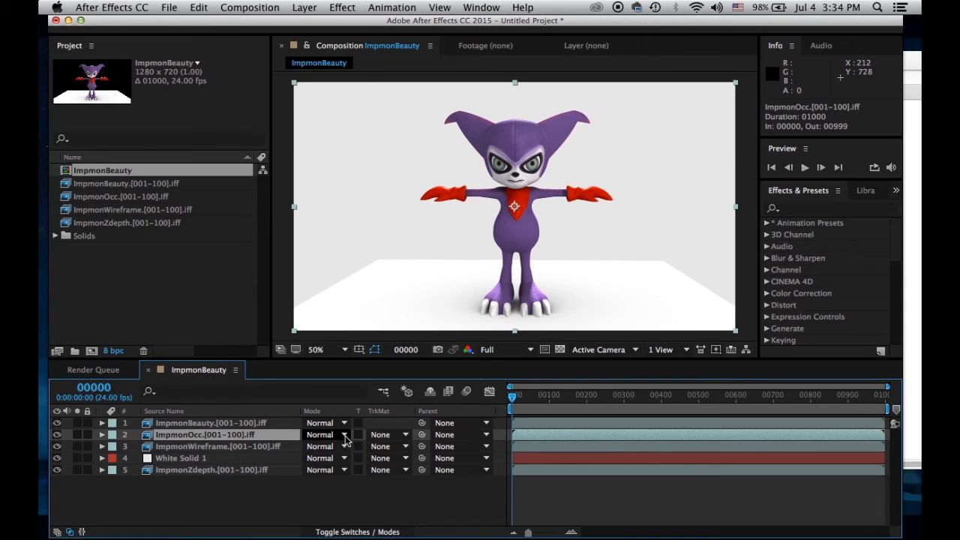
Set the ImpmonOcc layer's blending mode to Multiply, then select the Wireframe layer
click(327, 435)
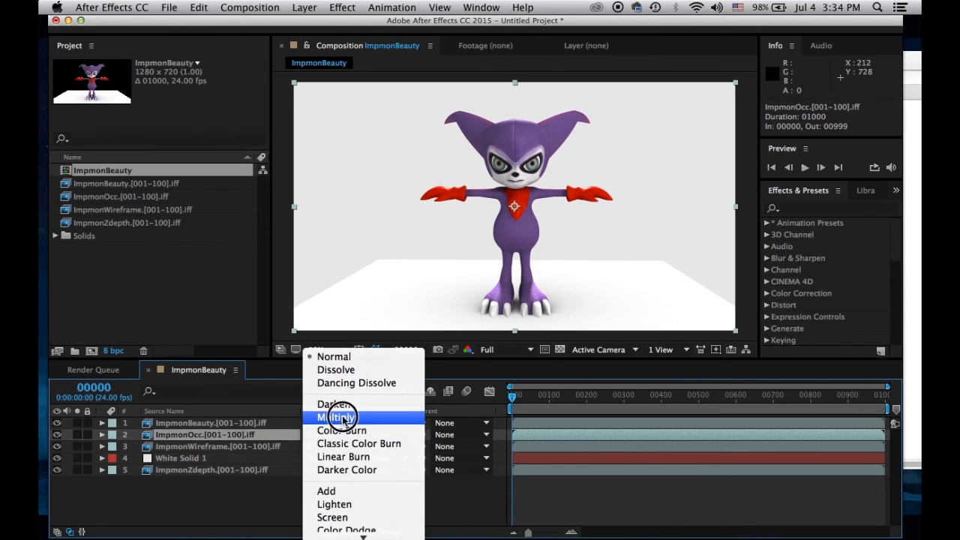
click(336, 417)
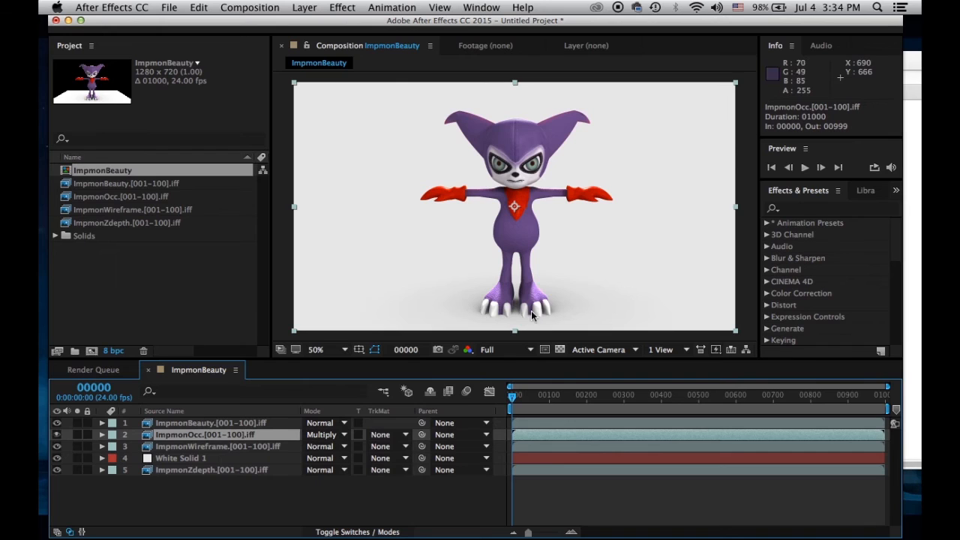
mouse_move(515, 303)
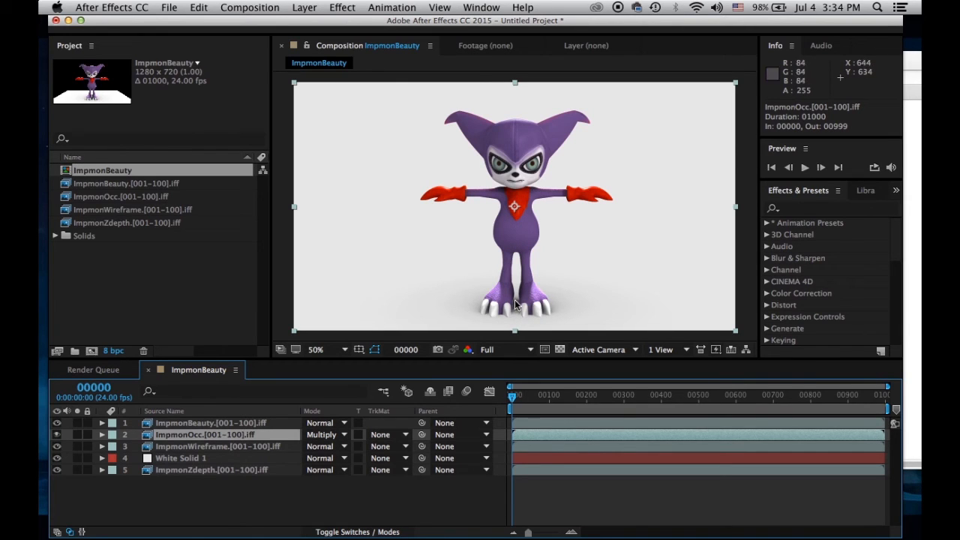
click(210, 435)
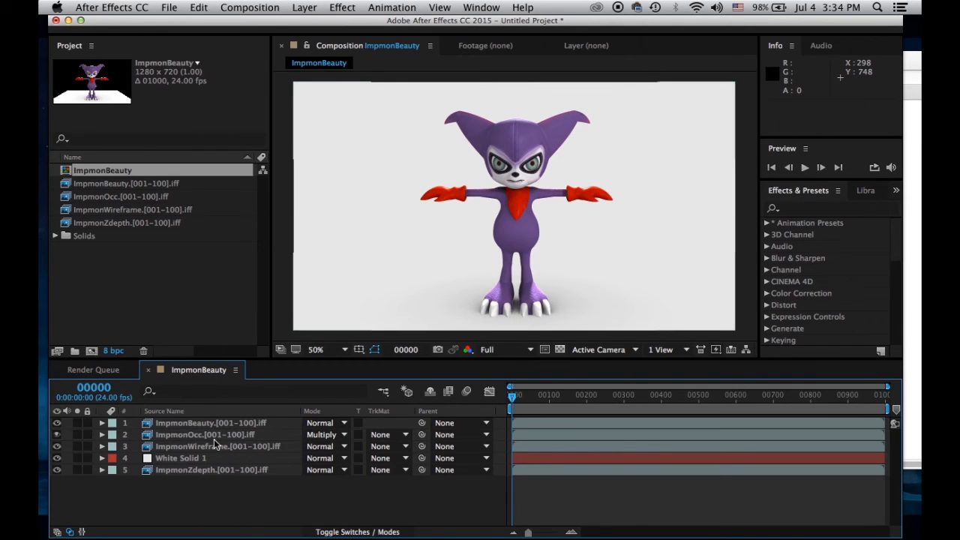
click(218, 447)
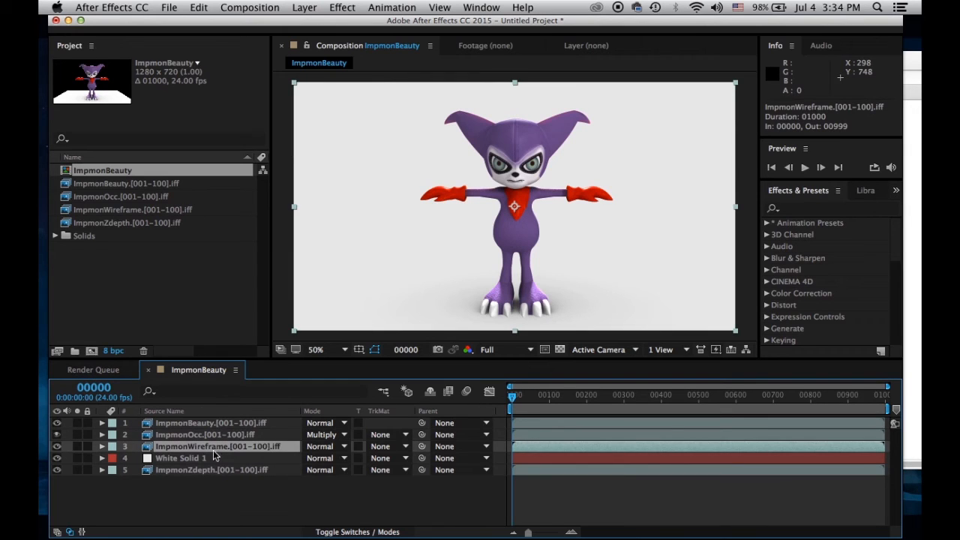
mouse_move(489, 390)
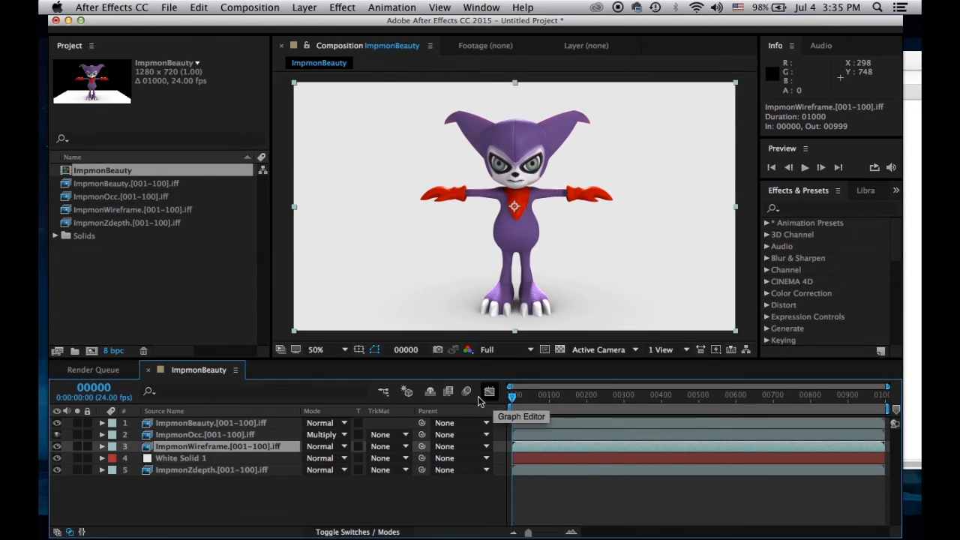
Keyframe ImpmonBeauty's opacity at 100% near frame 100 and 0% at frame 150
click(210, 423)
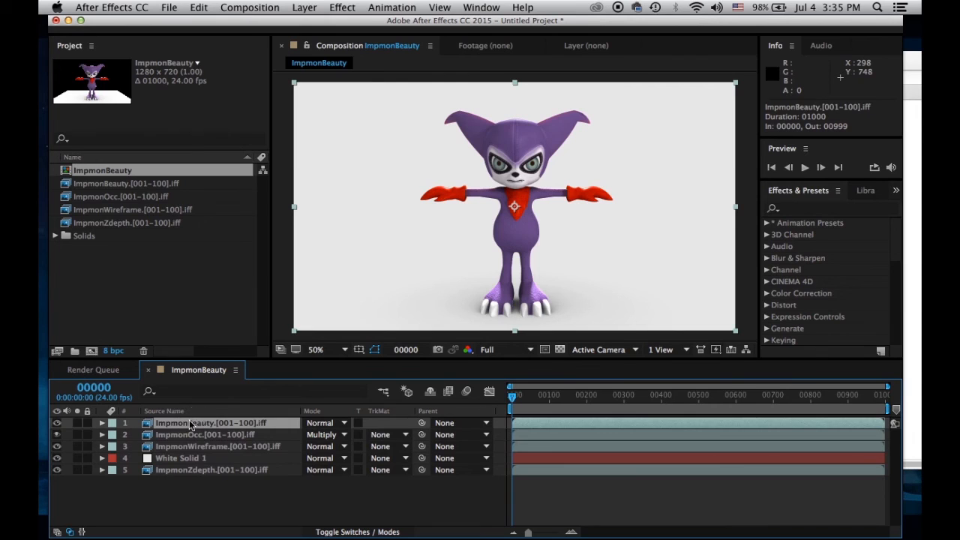
click(102, 423)
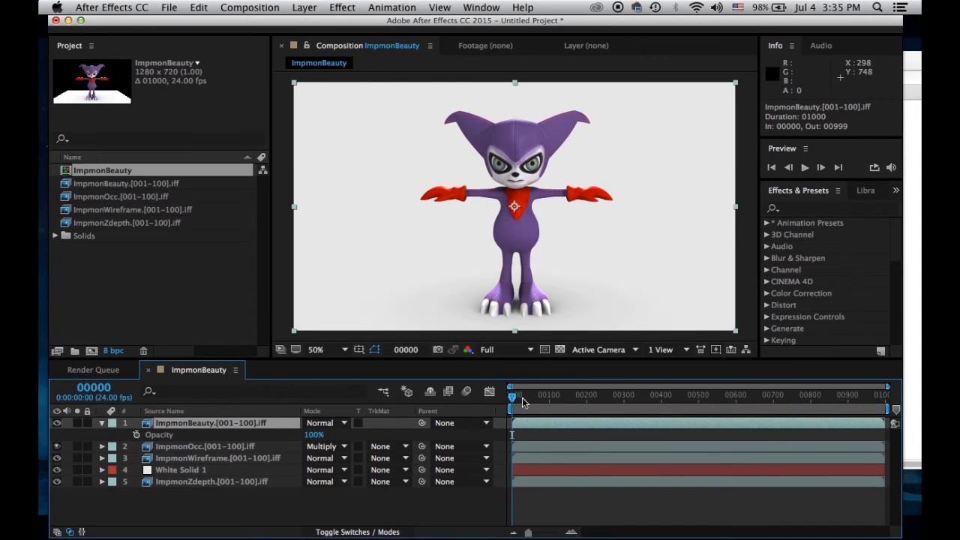
drag(516, 394, 552, 394)
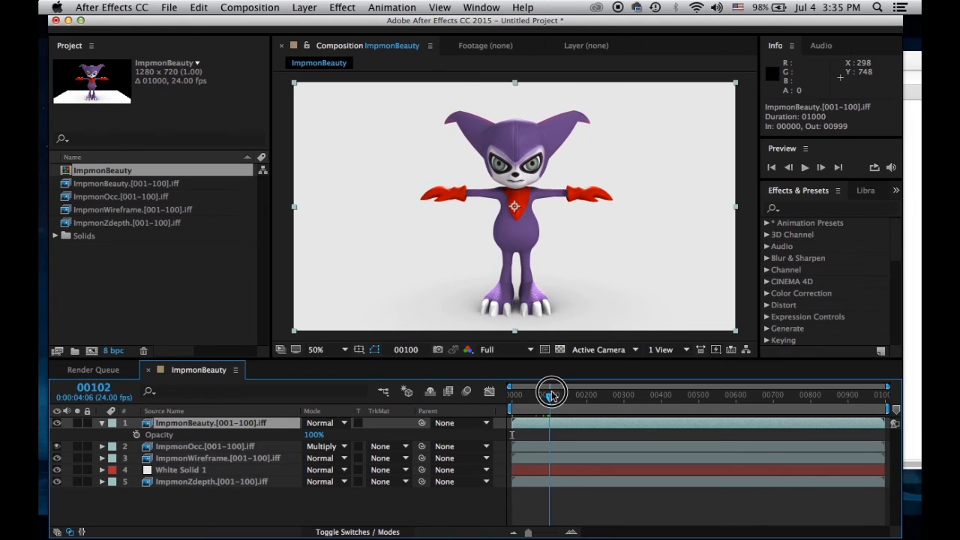
drag(549, 392, 552, 391)
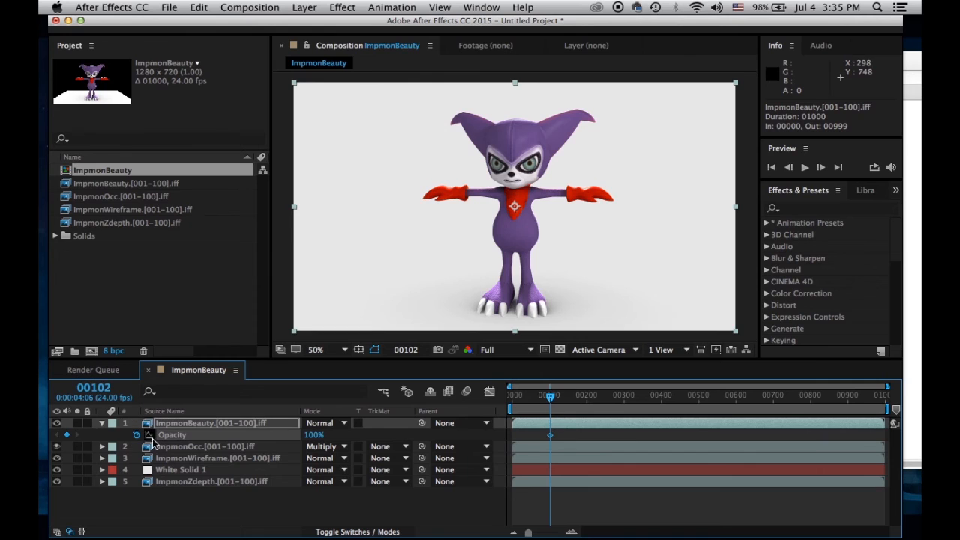
drag(549, 396, 564, 396)
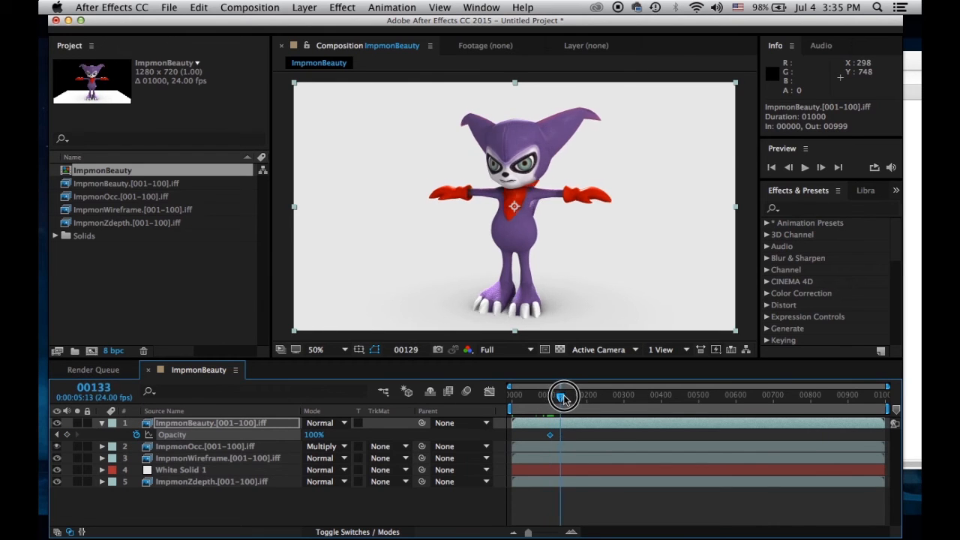
drag(564, 396, 586, 392)
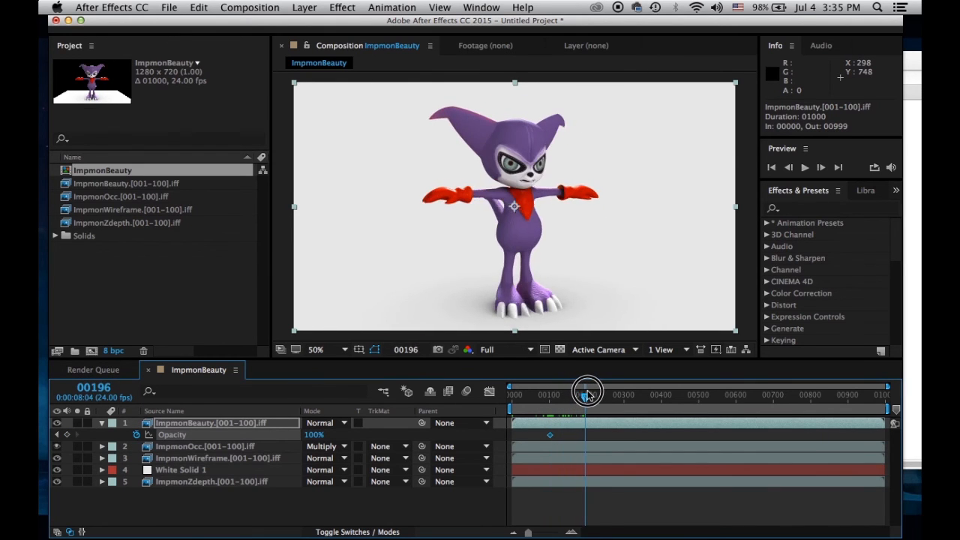
drag(588, 396, 585, 396)
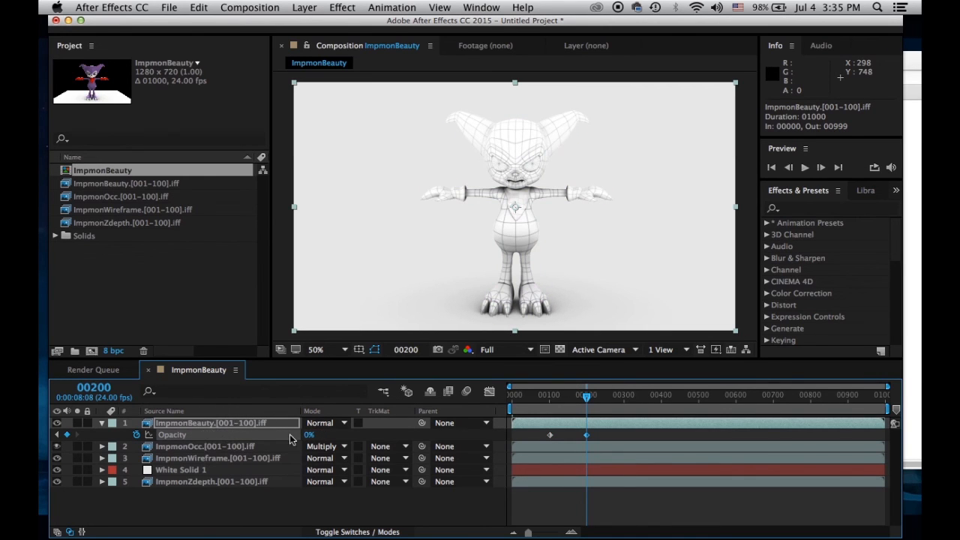
click(585, 396)
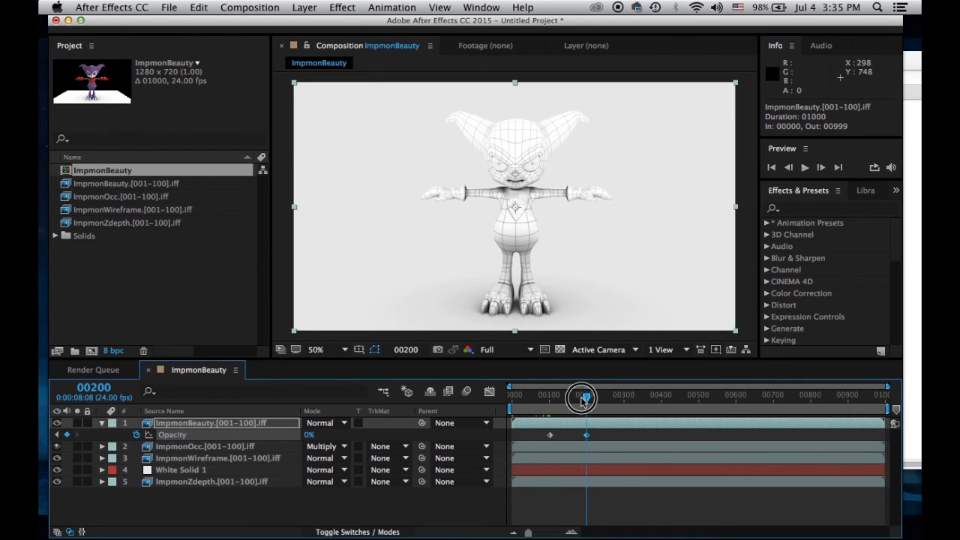
drag(583, 398, 564, 397)
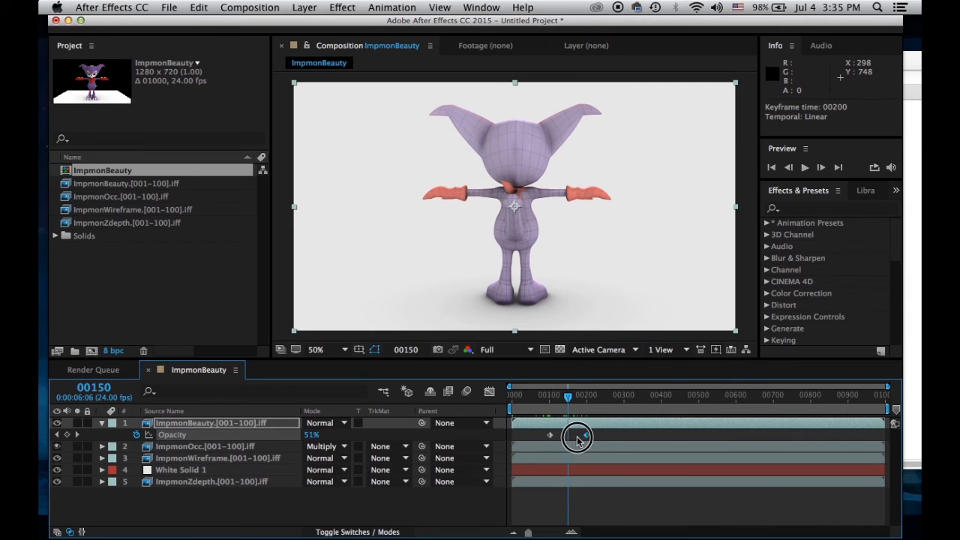
Scrub the time indicator across the fade to preview the wireframe reveal
drag(567, 396, 624, 396)
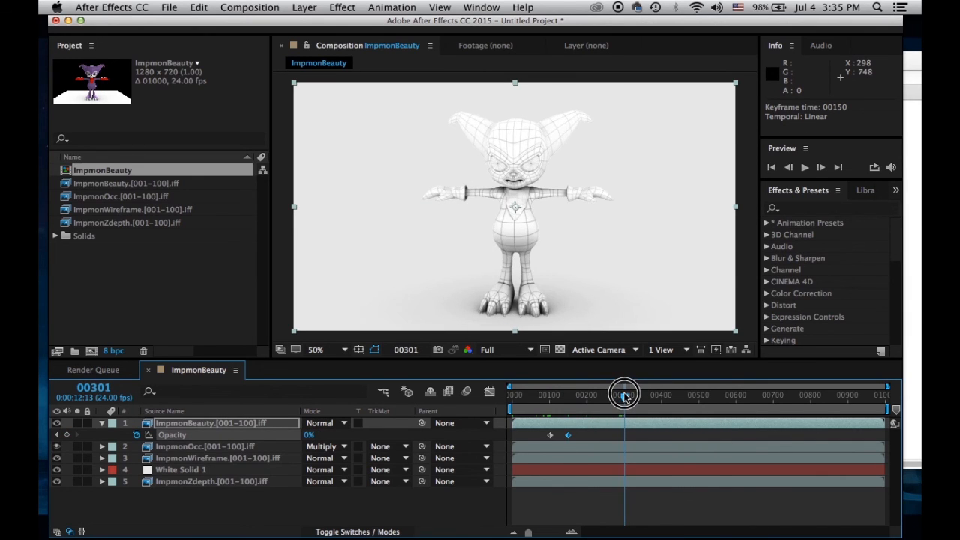
drag(622, 396, 567, 396)
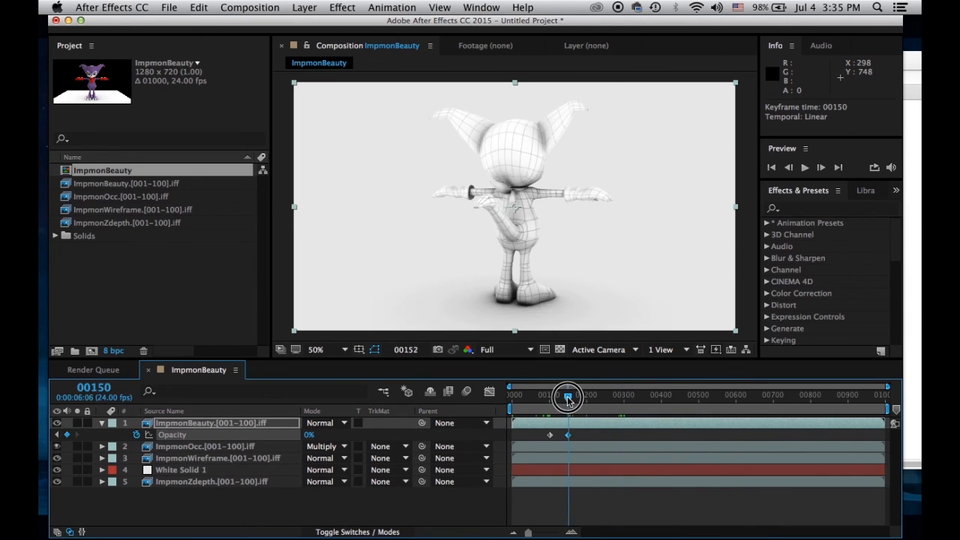
drag(567, 396, 603, 396)
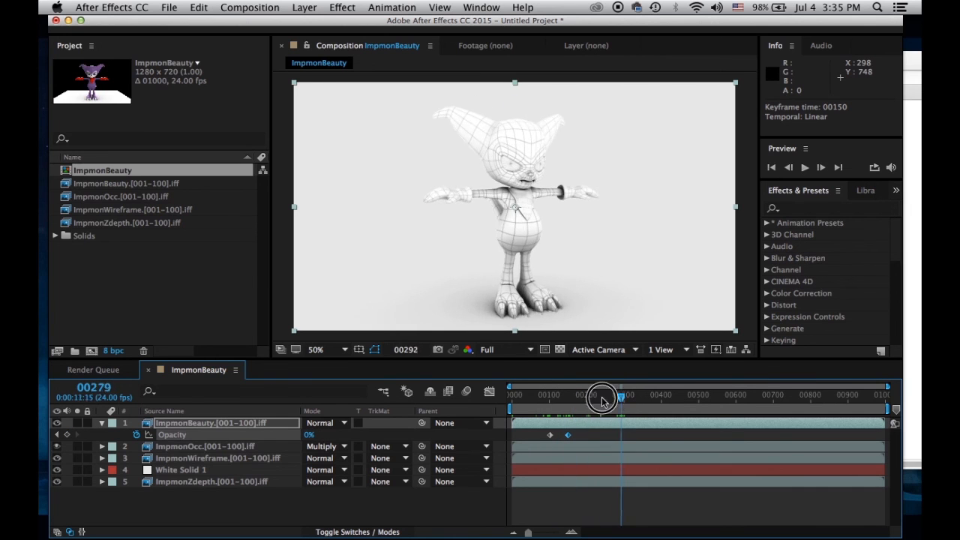
drag(603, 399, 523, 399)
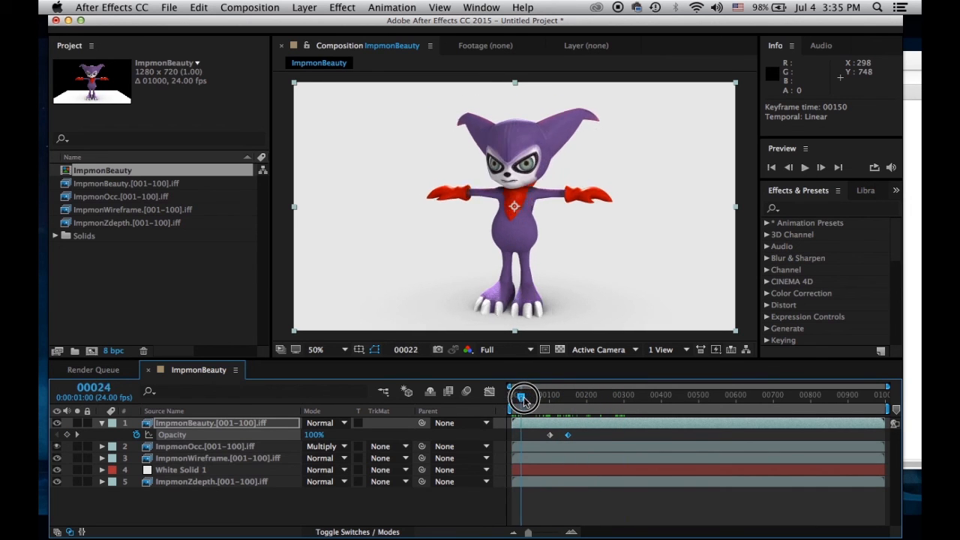
drag(523, 399, 570, 399)
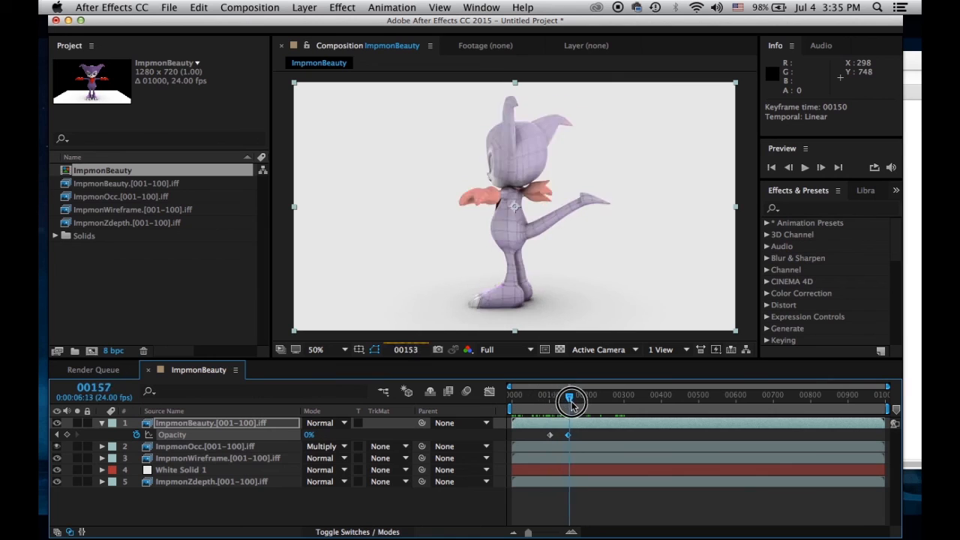
Park the playhead just past the fade, turn the occlusion pass back on and solo the light gray background
drag(570, 399, 591, 399)
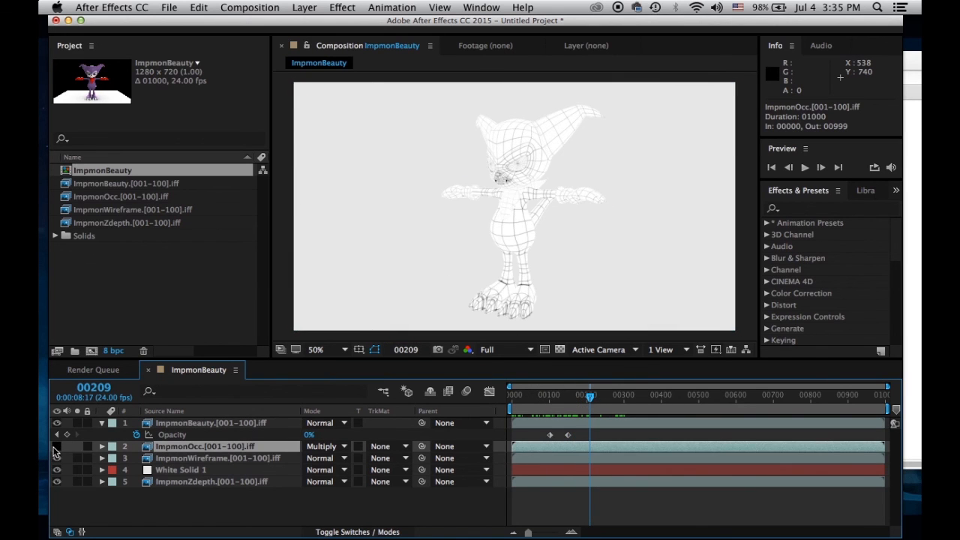
click(57, 447)
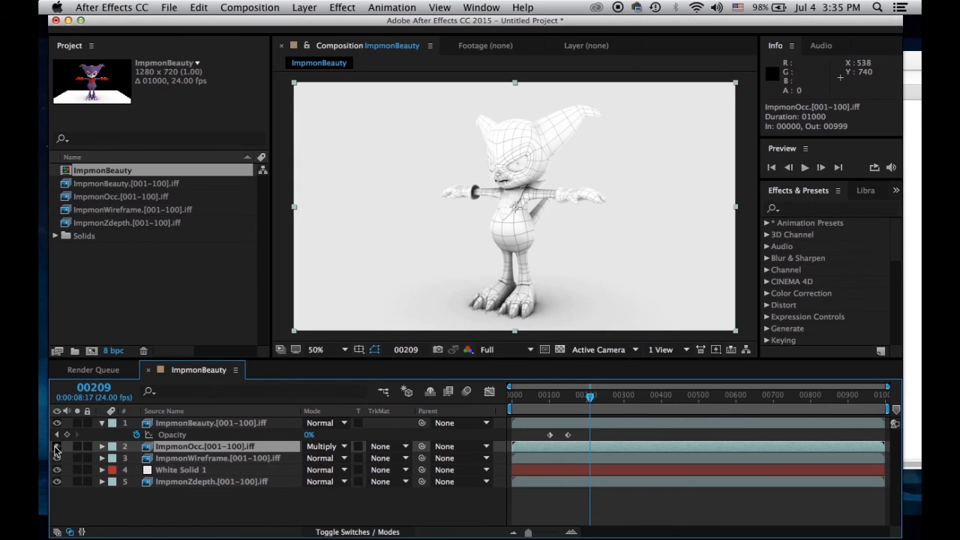
click(180, 469)
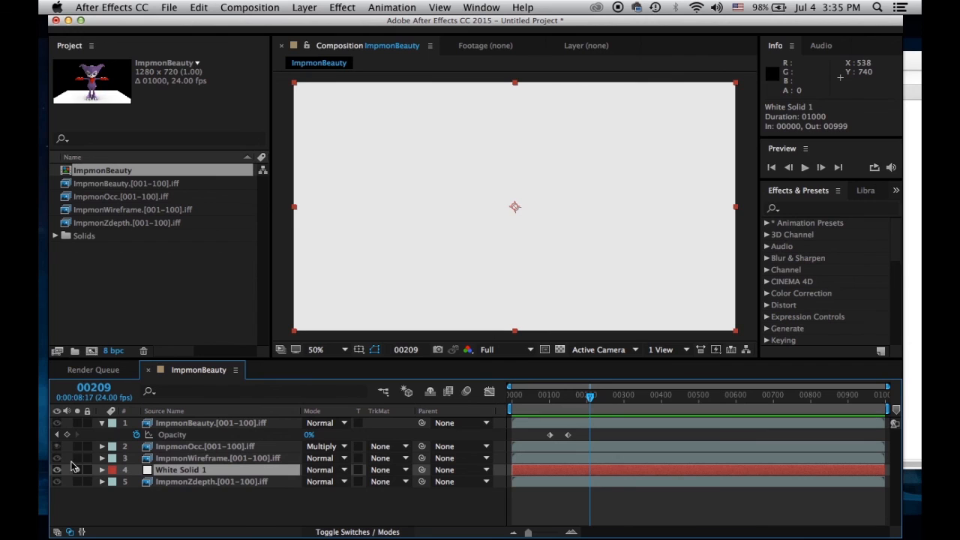
Preview the wireframe over the background, the background alone, then occlusion shading over the background
click(57, 459)
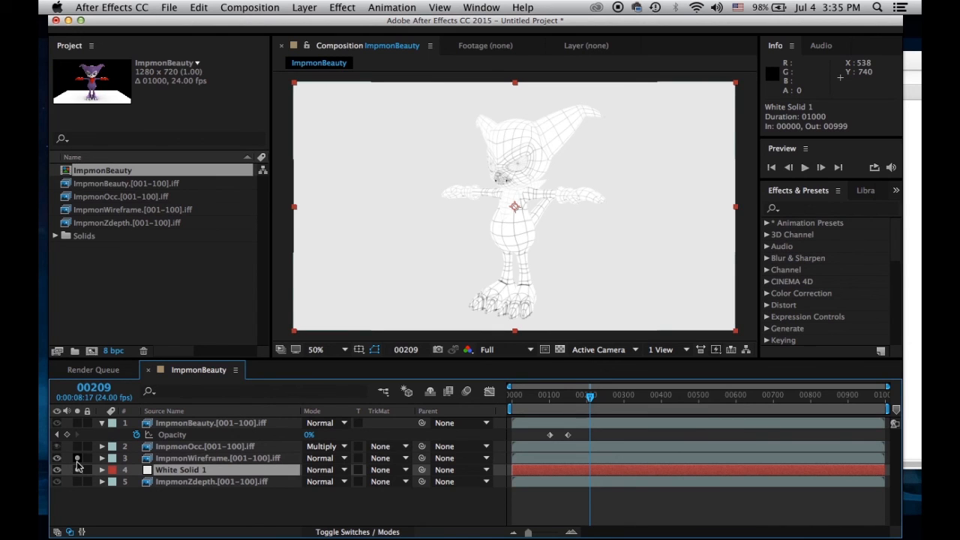
click(78, 459)
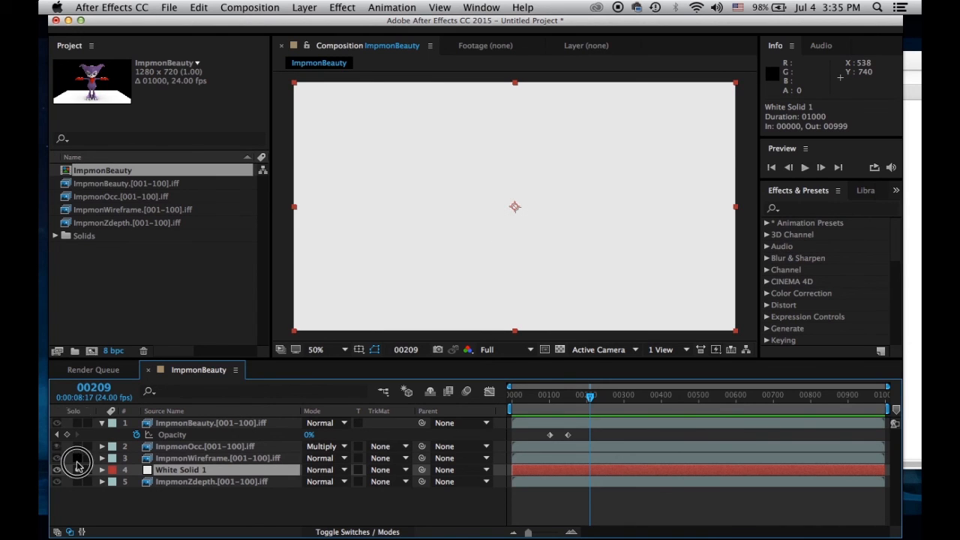
click(57, 458)
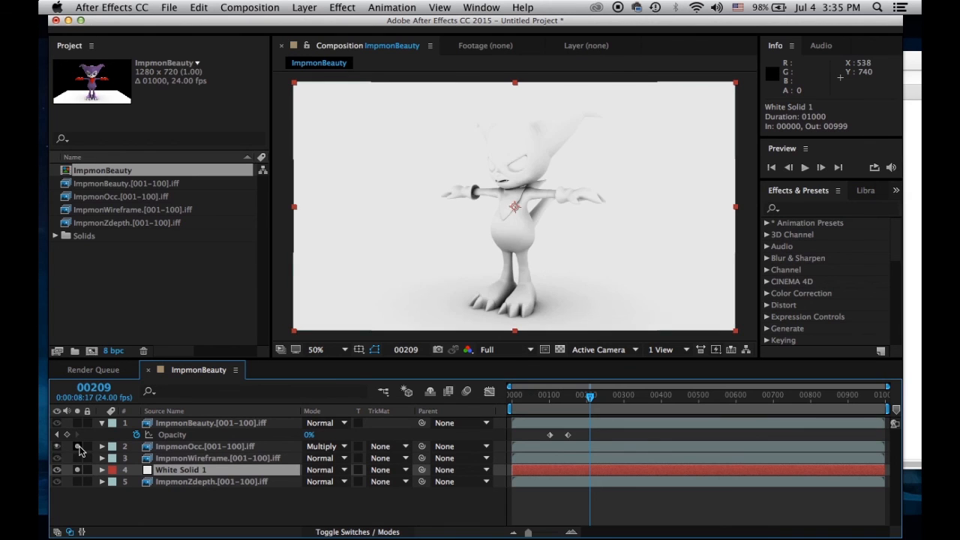